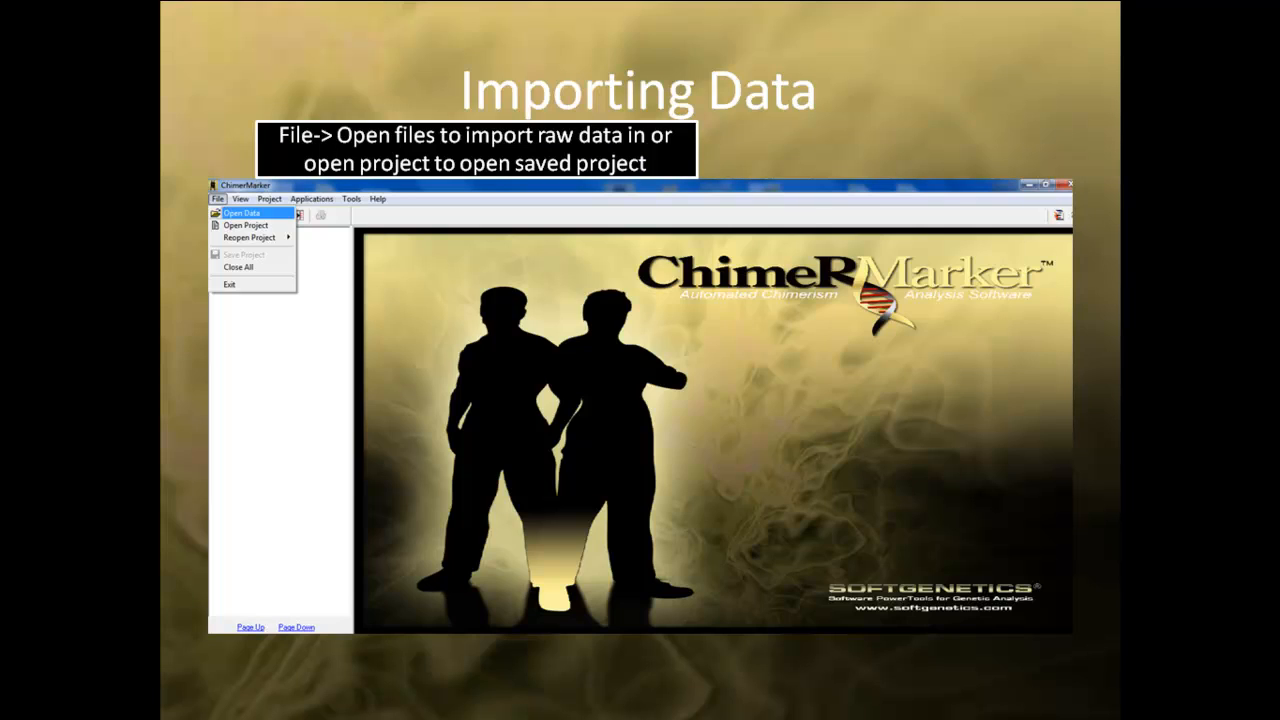
Import the raw maternal and fetal sample files via File > Open Files
left_click(240, 212)
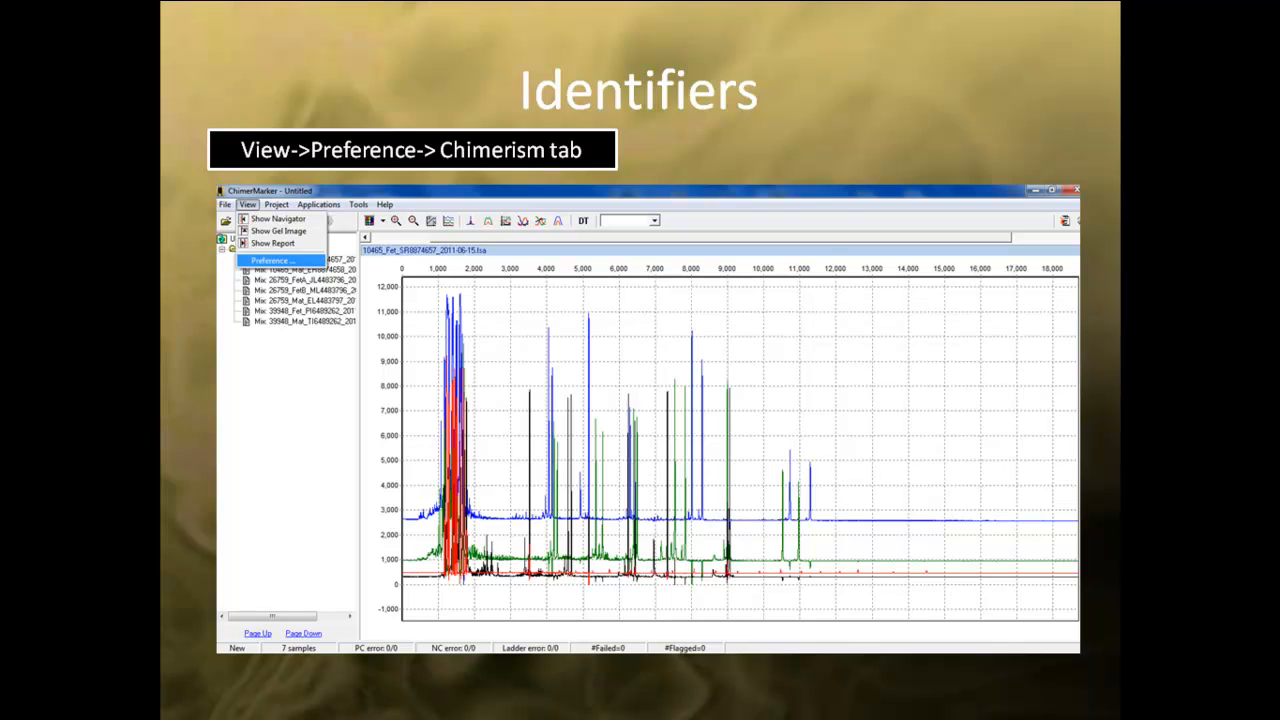
left_click(272, 260)
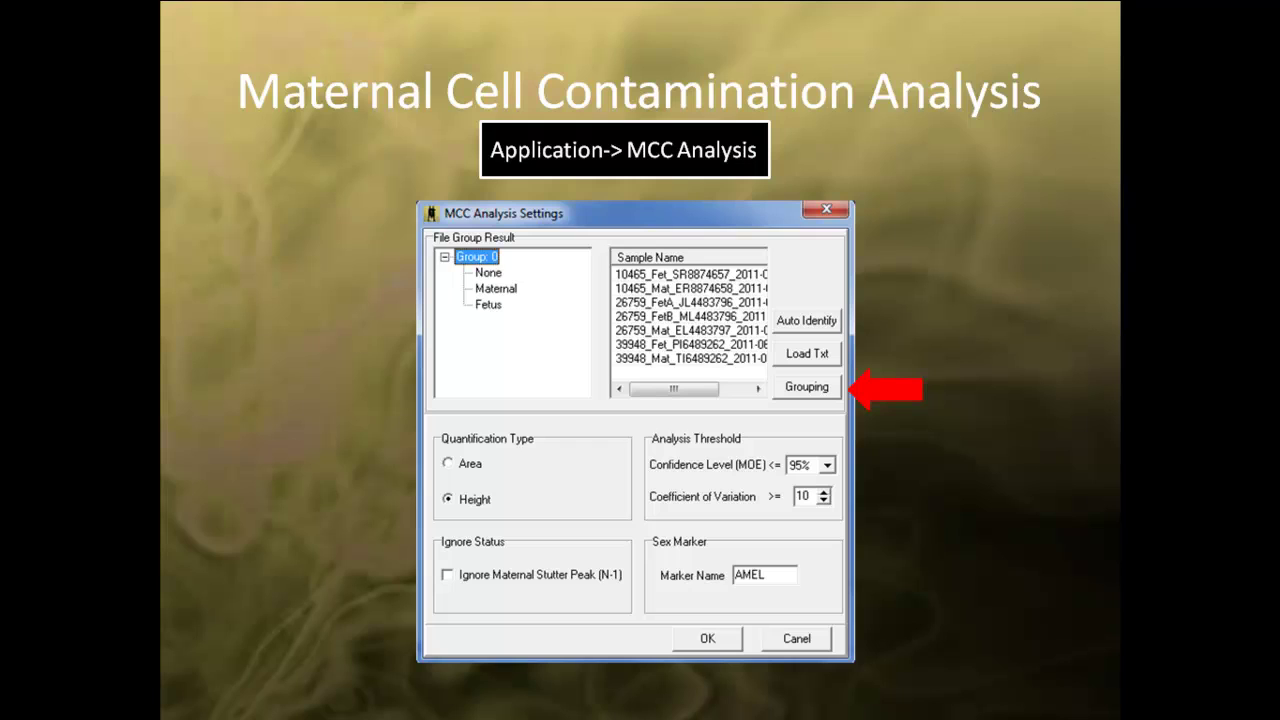
Match the maternal control and fetus samples into three patient groups in the group editor
left_click(806, 386)
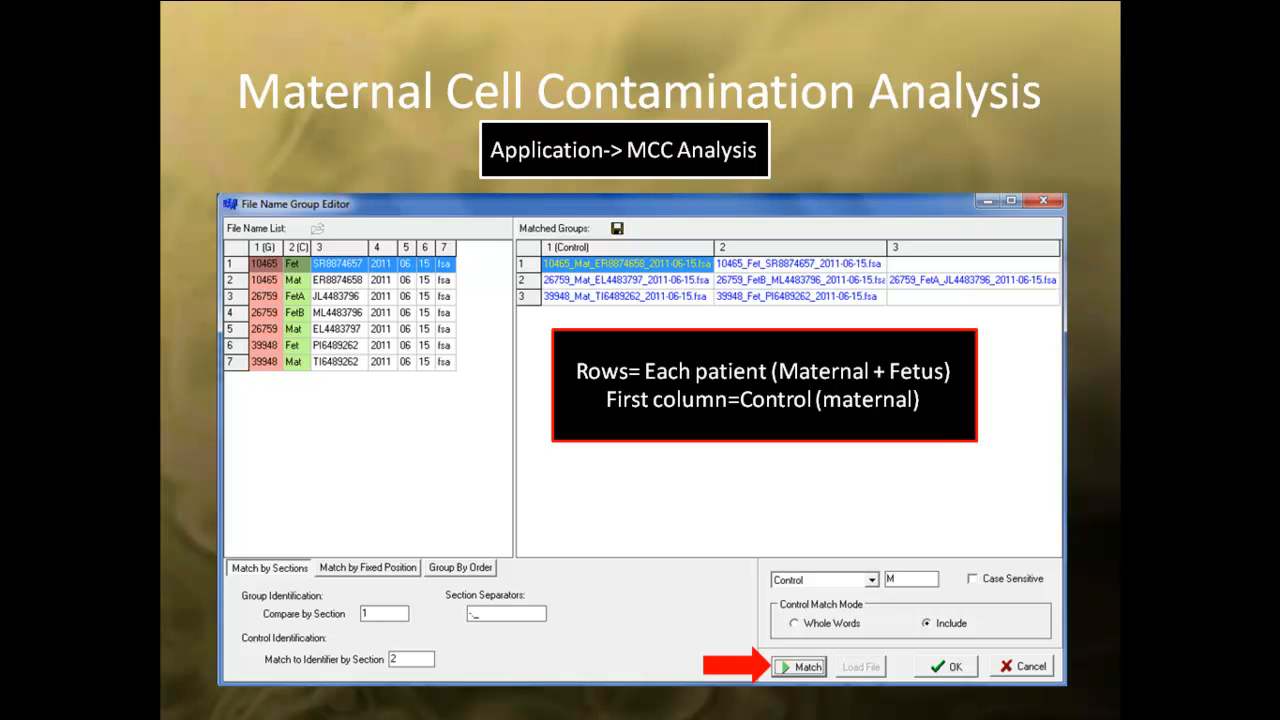
Confirm the grouping with OK so the MCC analysis runs on the three patient groups
left_click(806, 666)
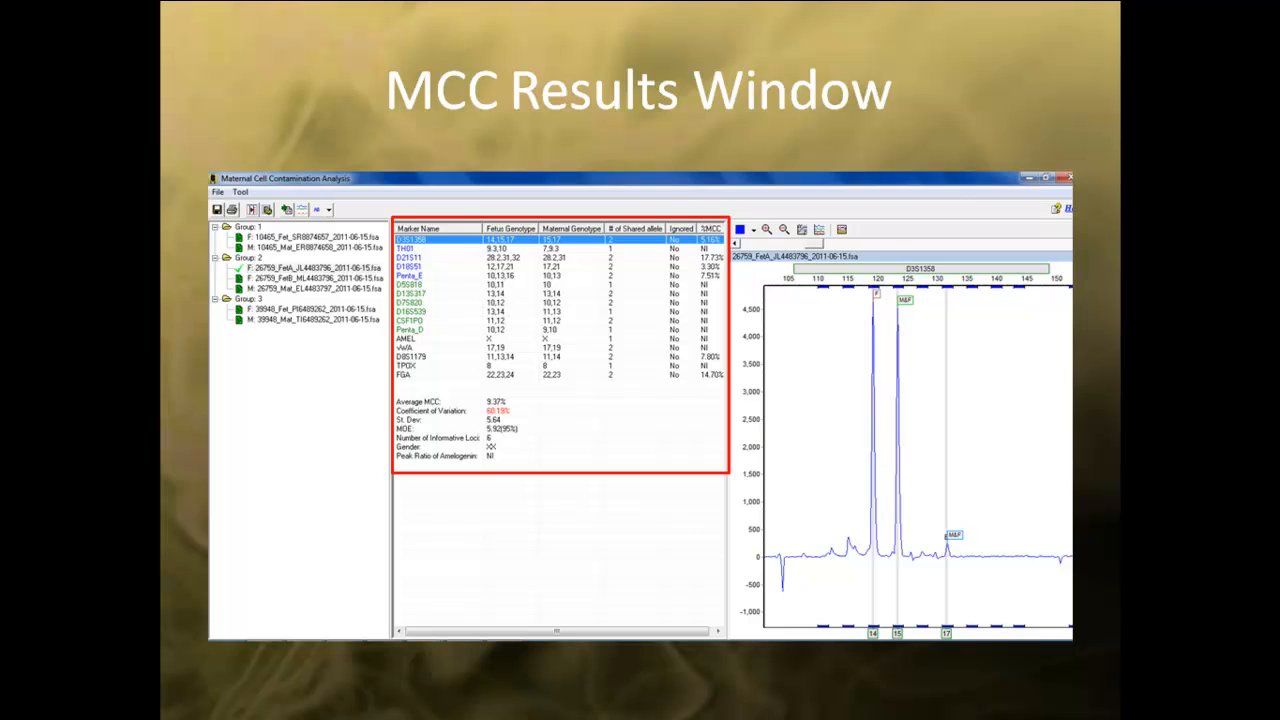
Inspect the MCC results table and bring up the Multiple Sample View dialog
left_click(916, 450)
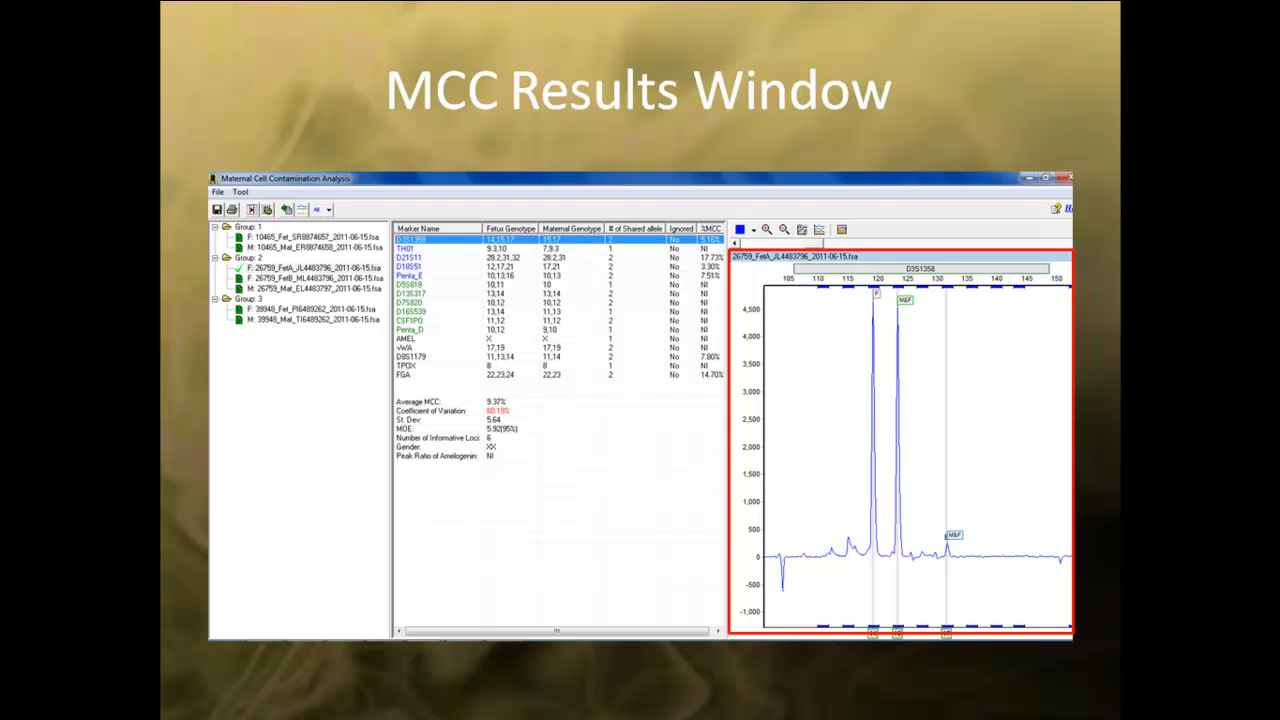
left_click(284, 208)
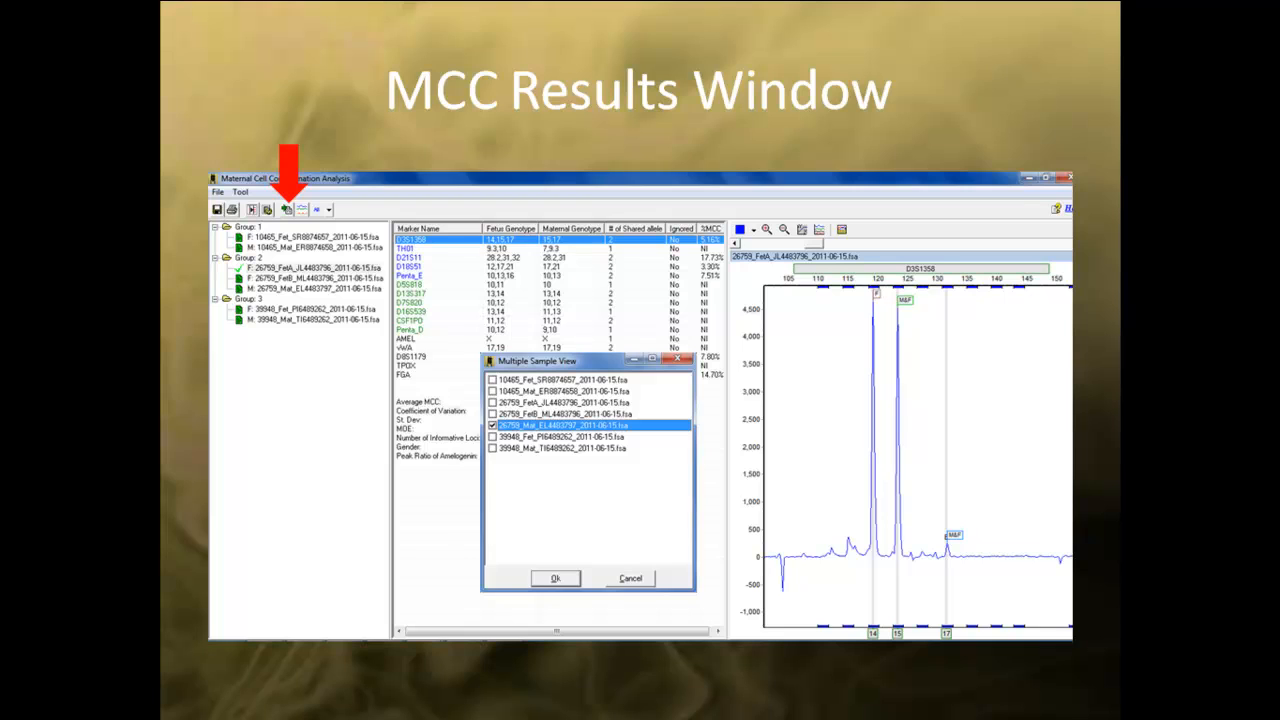
Select the first fetus sample and bring up Ignore this Marker on a marker row
left_click(556, 578)
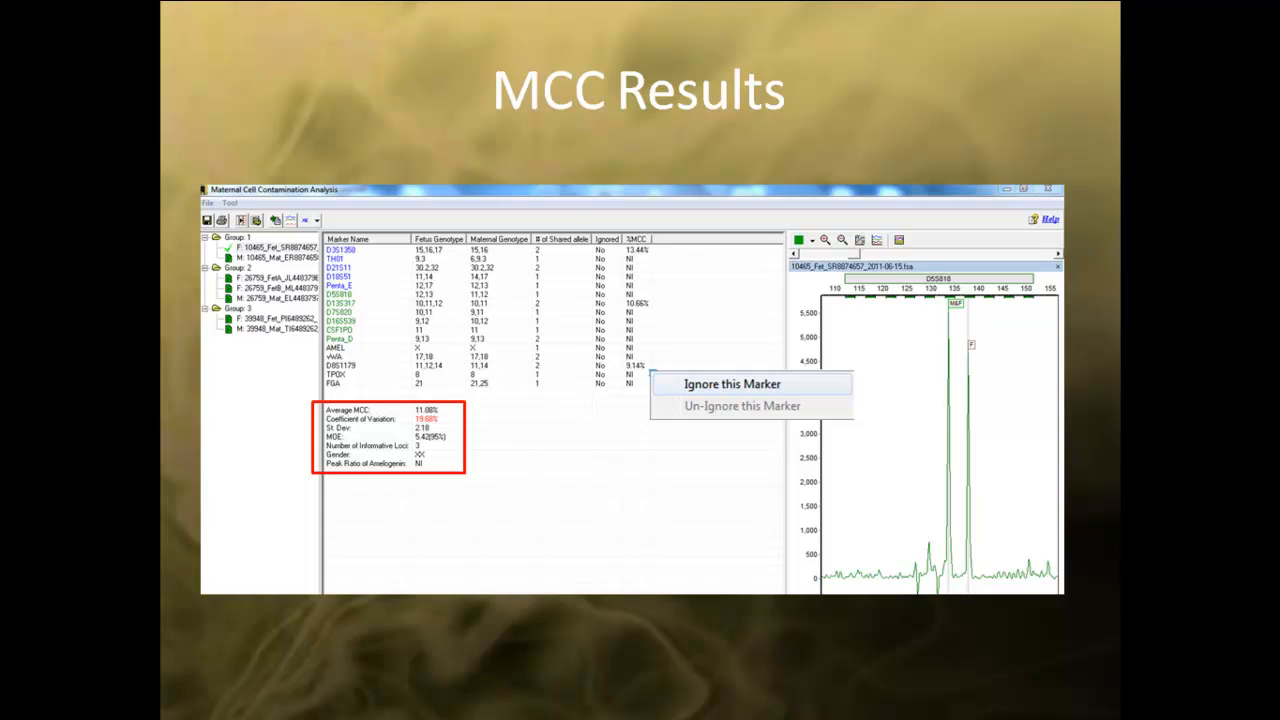
Bring up MCC Print Settings with all samples, markers, result table, comments and electropherograms checked
left_click(732, 384)
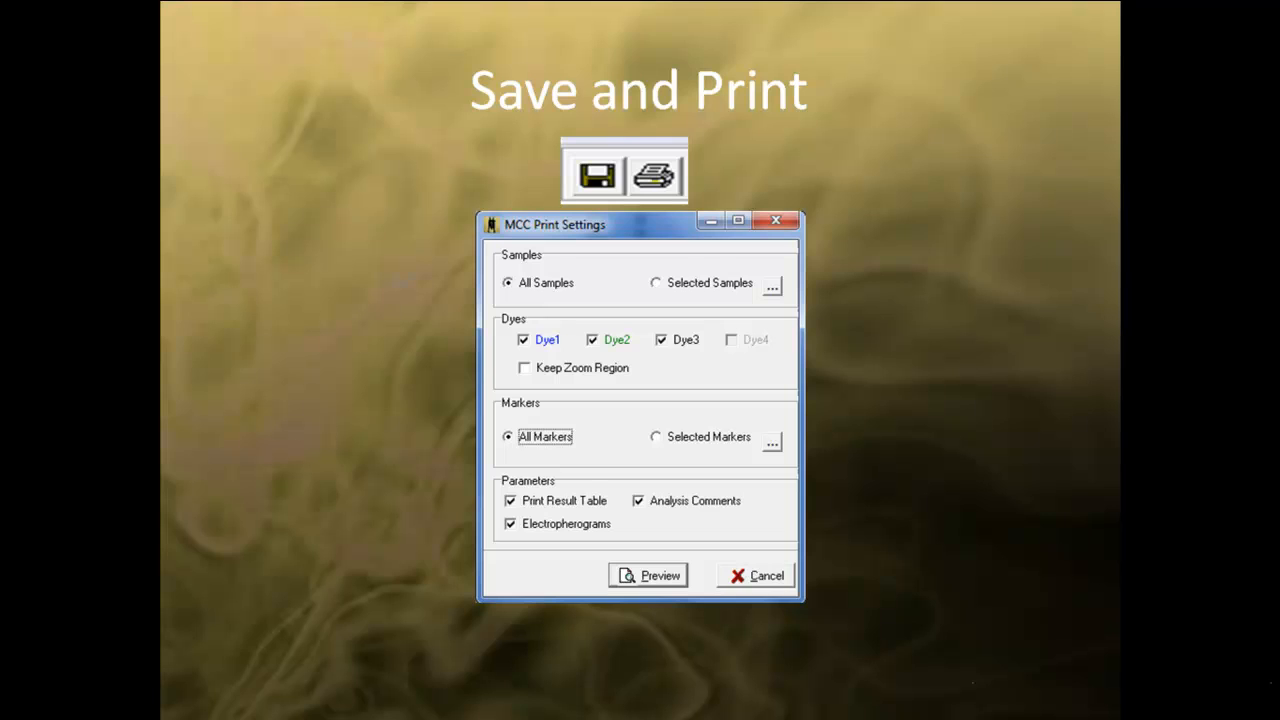
Preview page 1 of the maternal cell contamination report
left_click(648, 576)
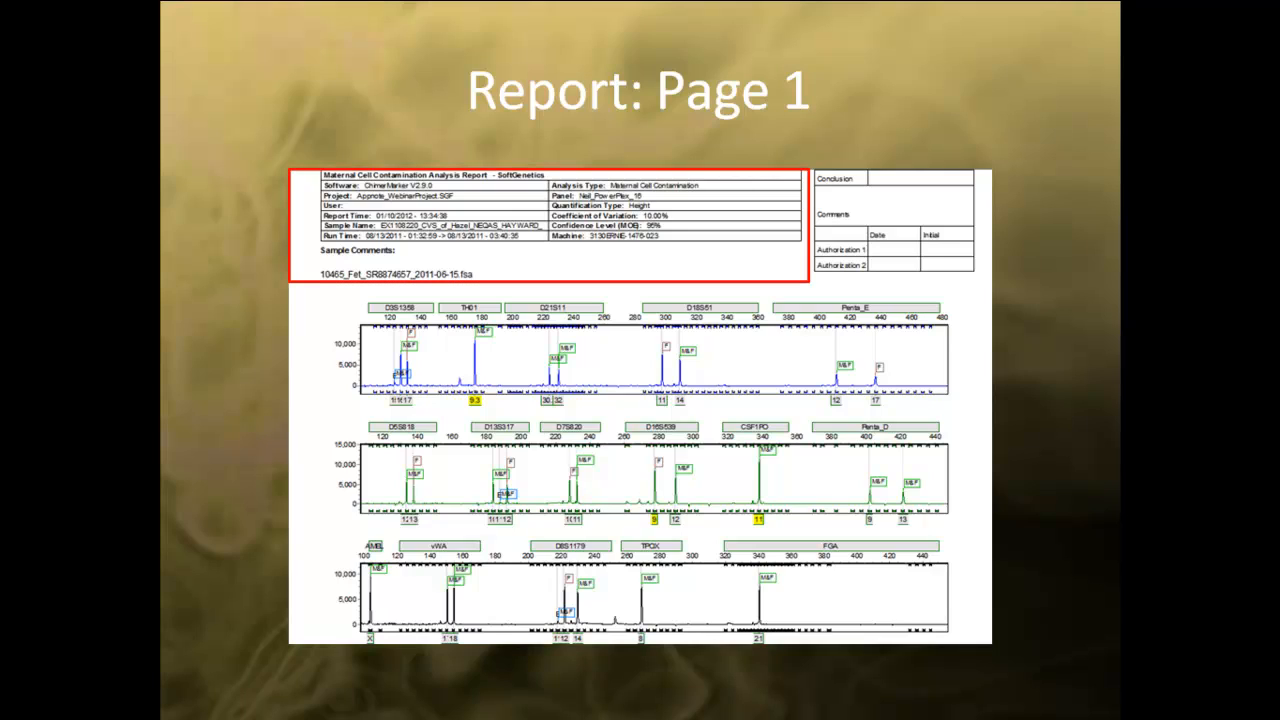